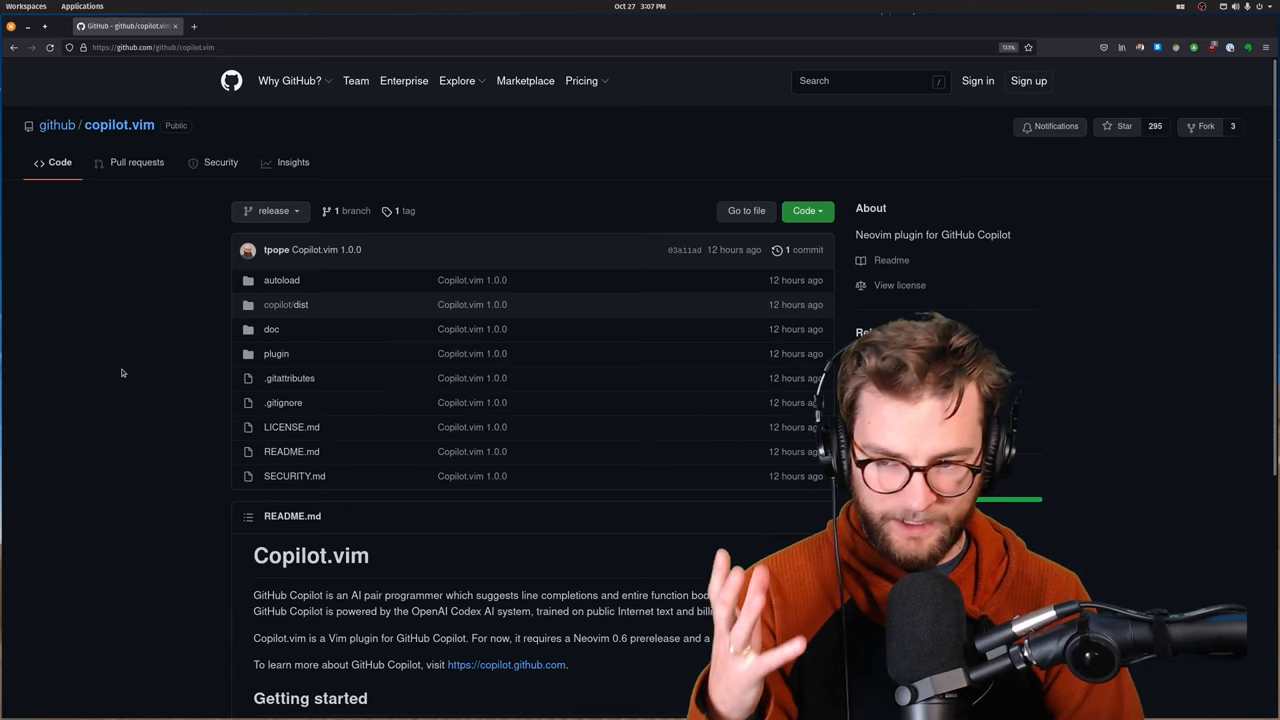
View the plugin's commit history, return to the repository's main page and scroll down
click(803, 249)
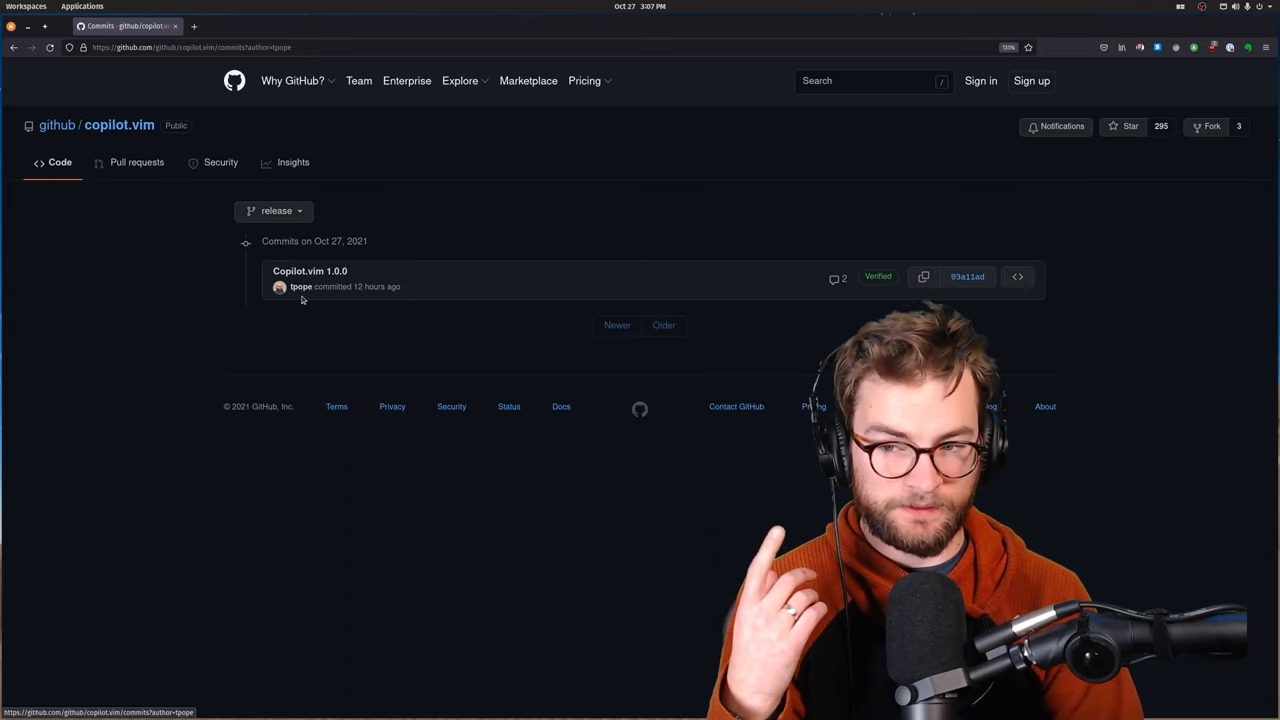
click(301, 287)
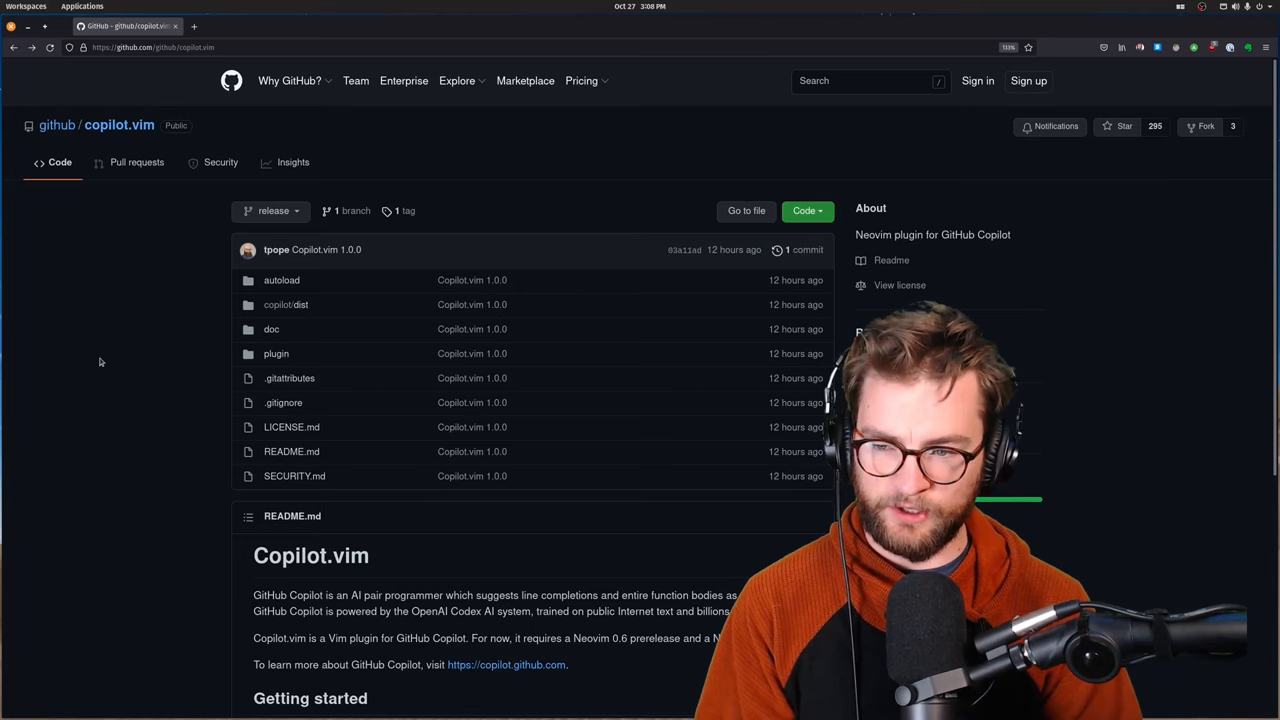
scroll(down, 3)
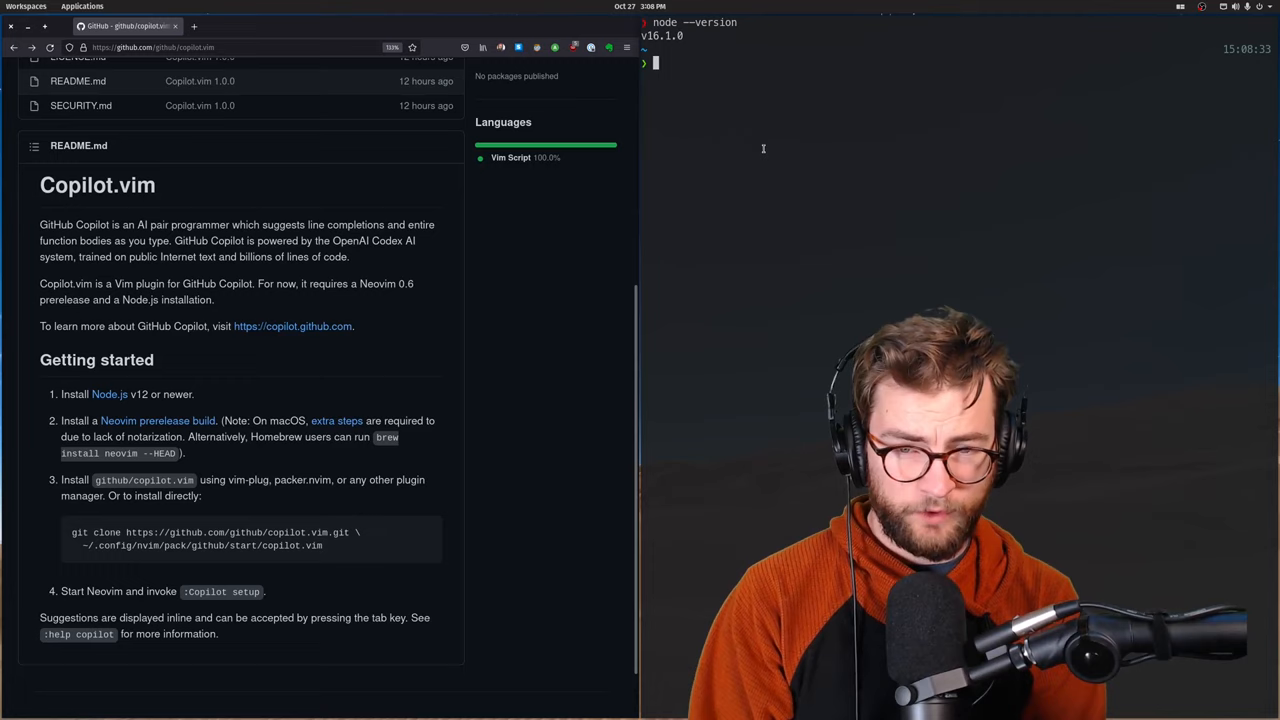
mouse_move(592, 236)
text(nvim --version)
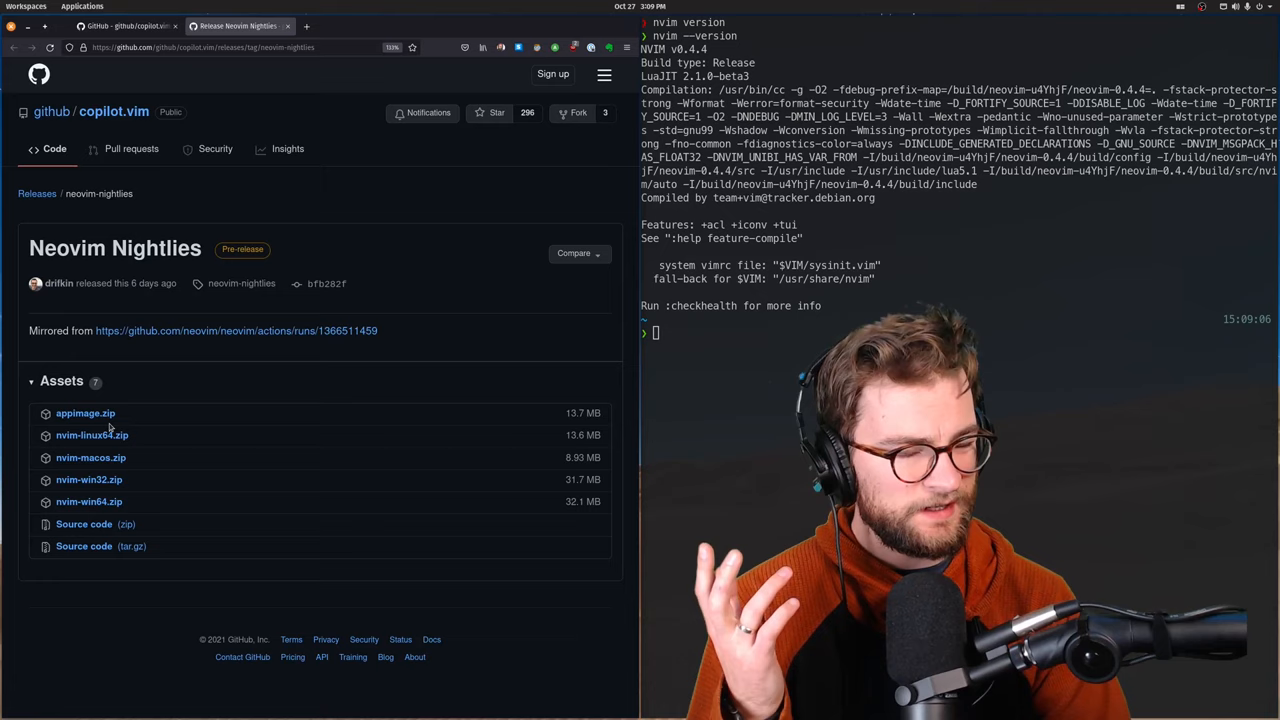
mouse_move(92, 435)
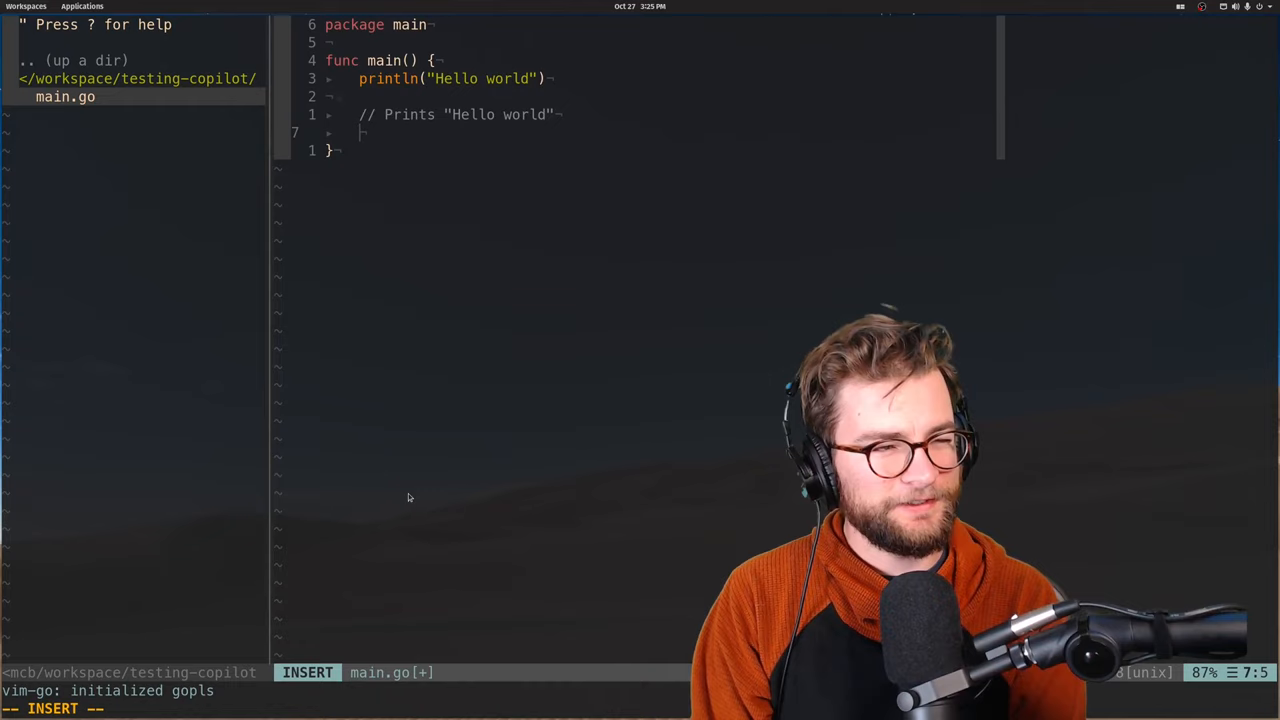
Begin typing a '// Pri' comment inside the emptied main function
text(// Pri)
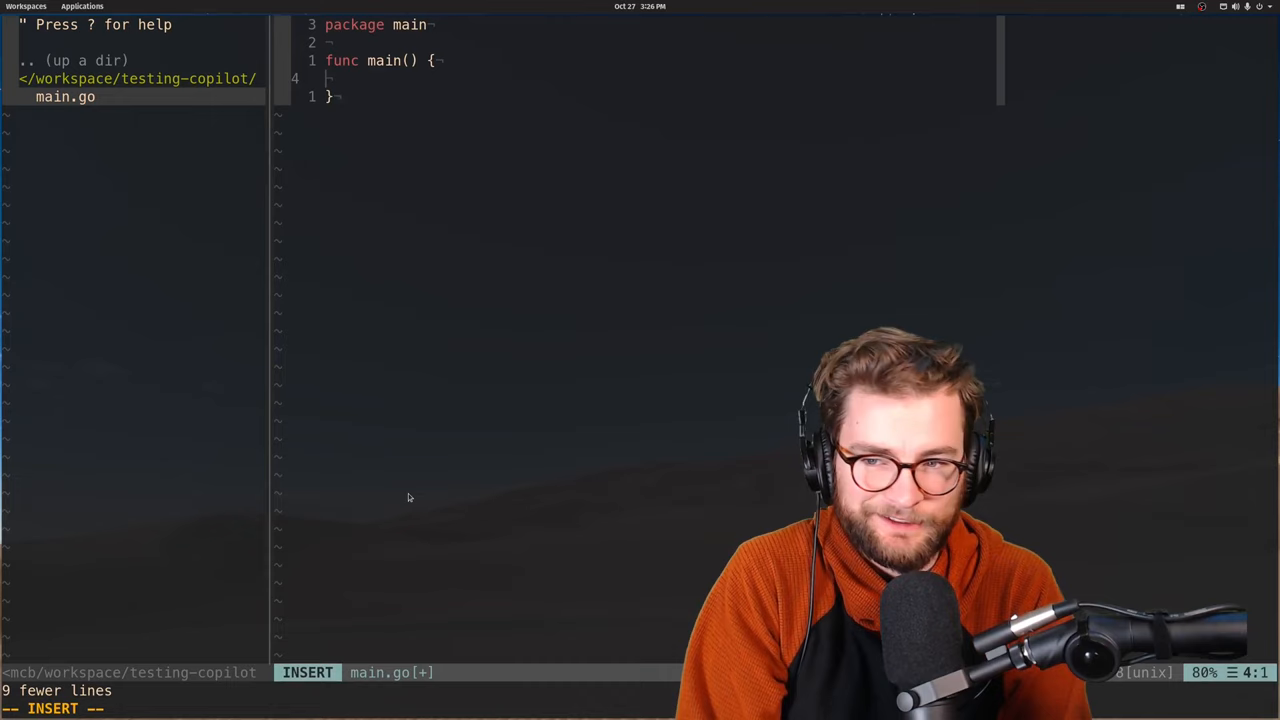
Create a two-player, nine-space game with NewGame(2, 9) and define the NewGame function
text(// Create a game with two players and a board of 9 spaces)
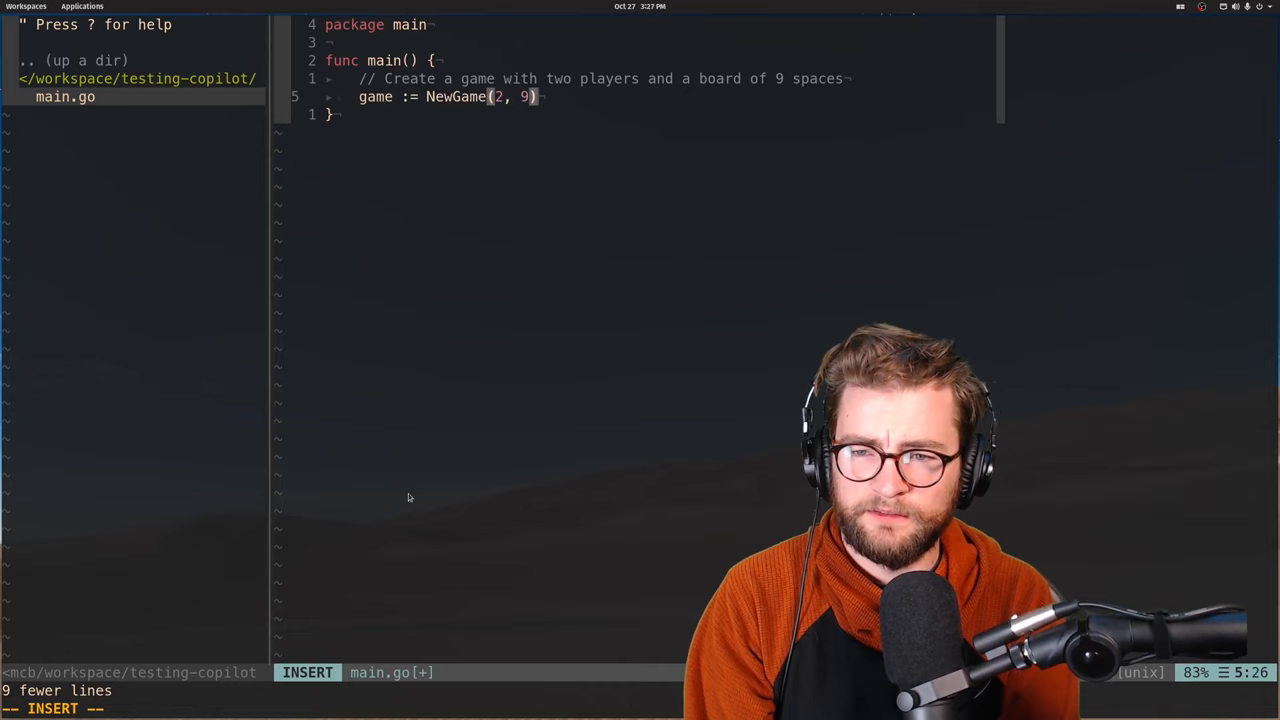
key(Escape)
text(//)
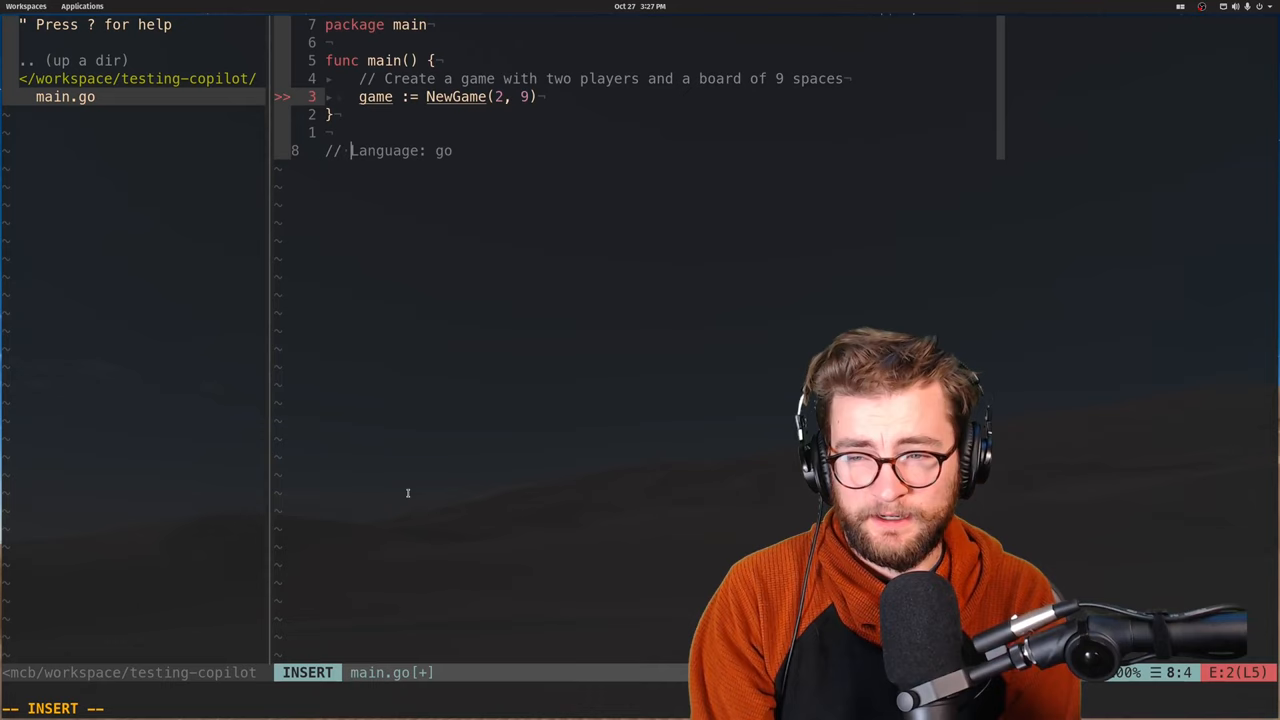
text(Create a new game with the given number of players and spaces)
text(//)
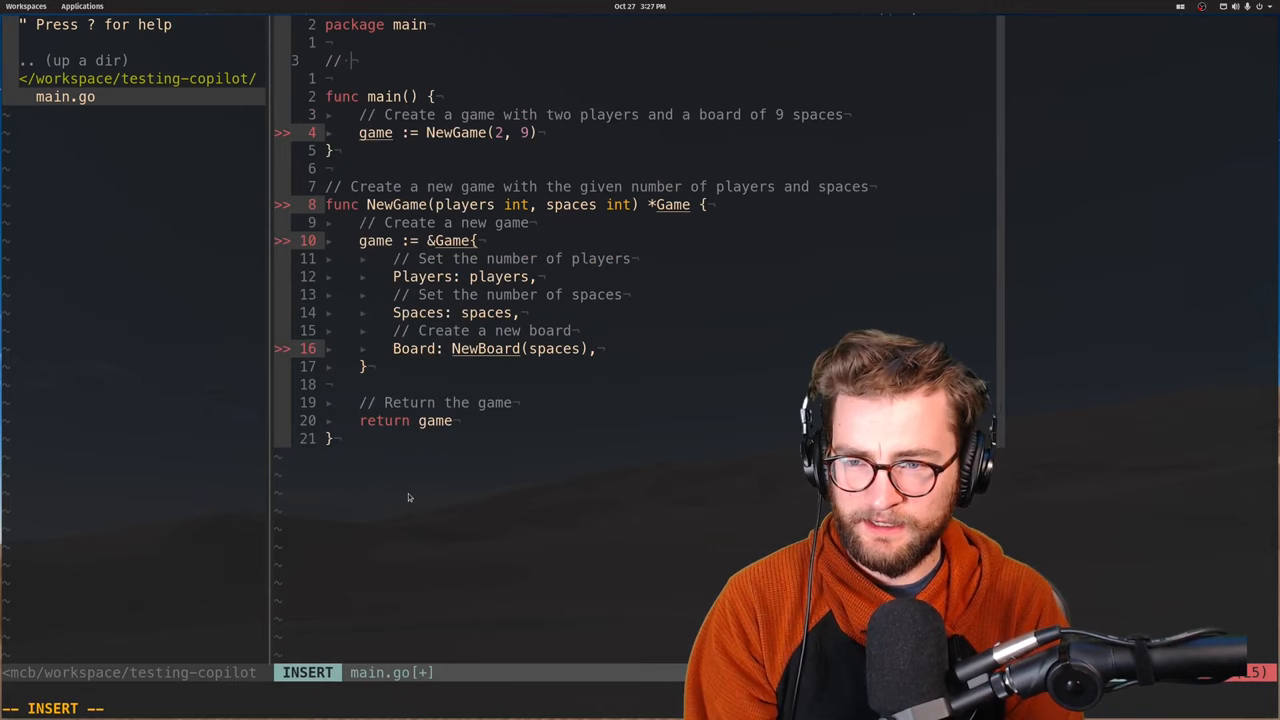
Generate Game, Board and Space structs from comments and start a '// declare player' comment
text(create a)
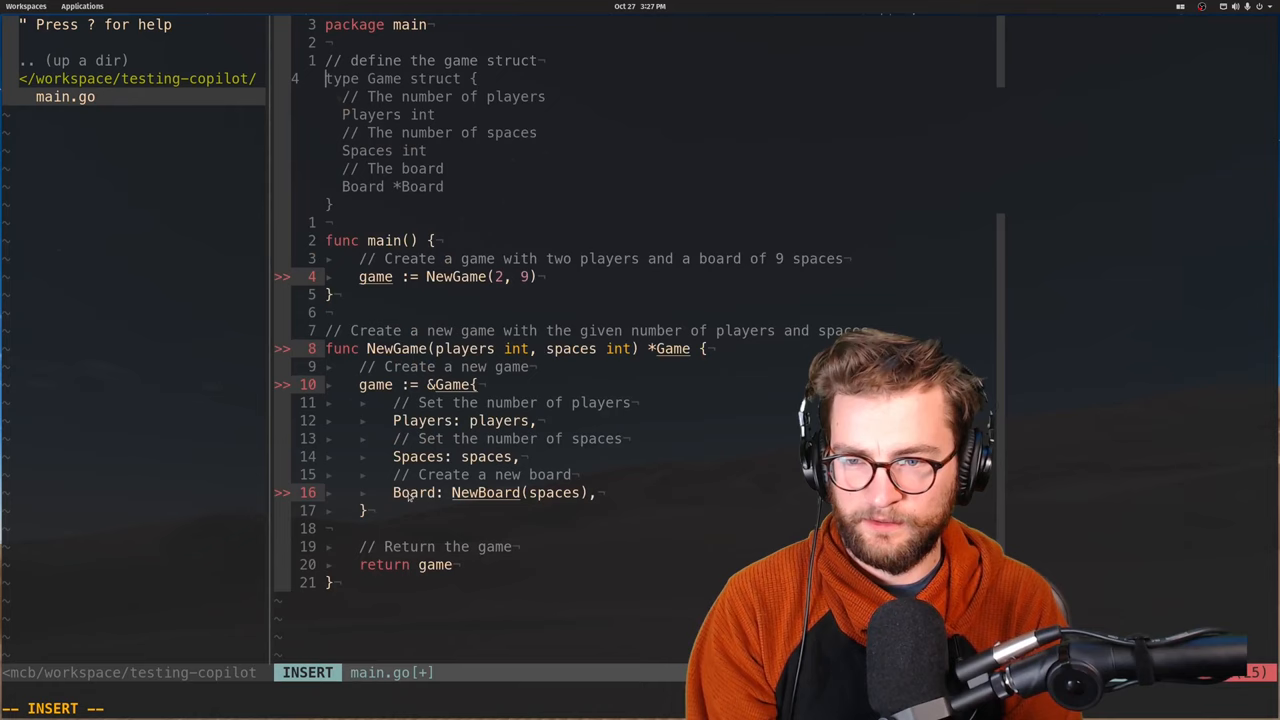
text(// define the board struct)
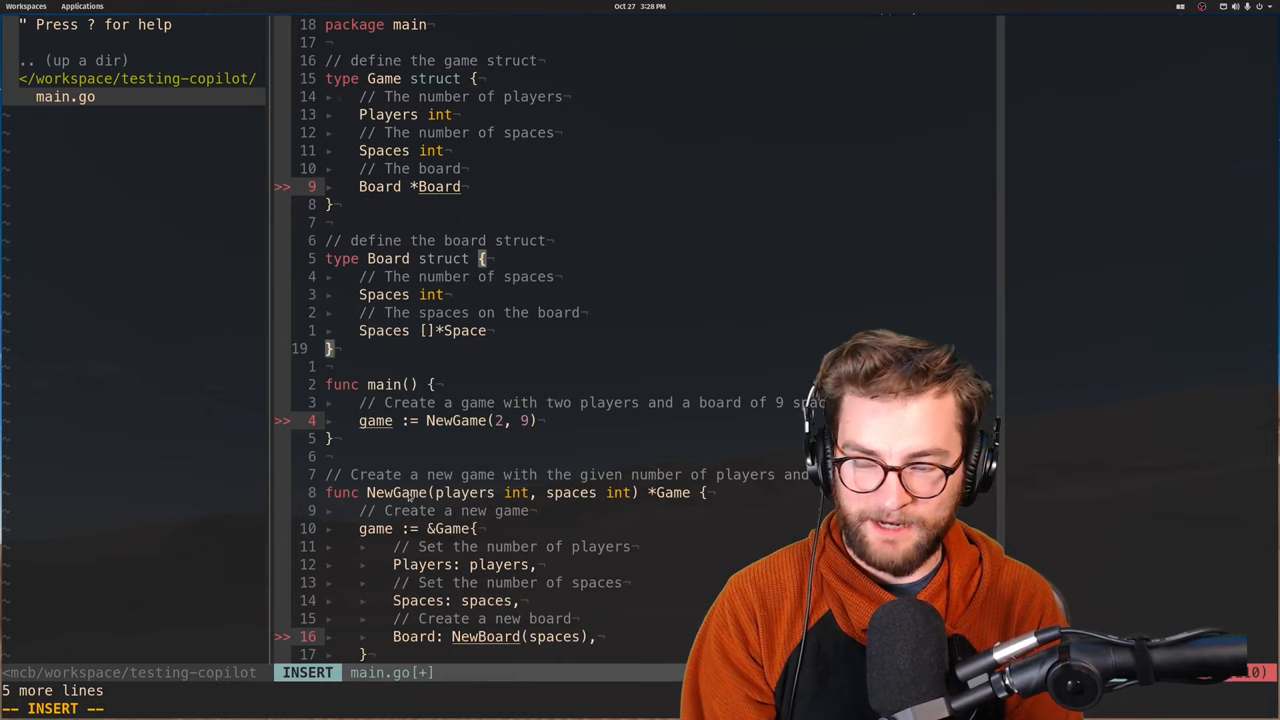
key(Escape)
text(NumOf)
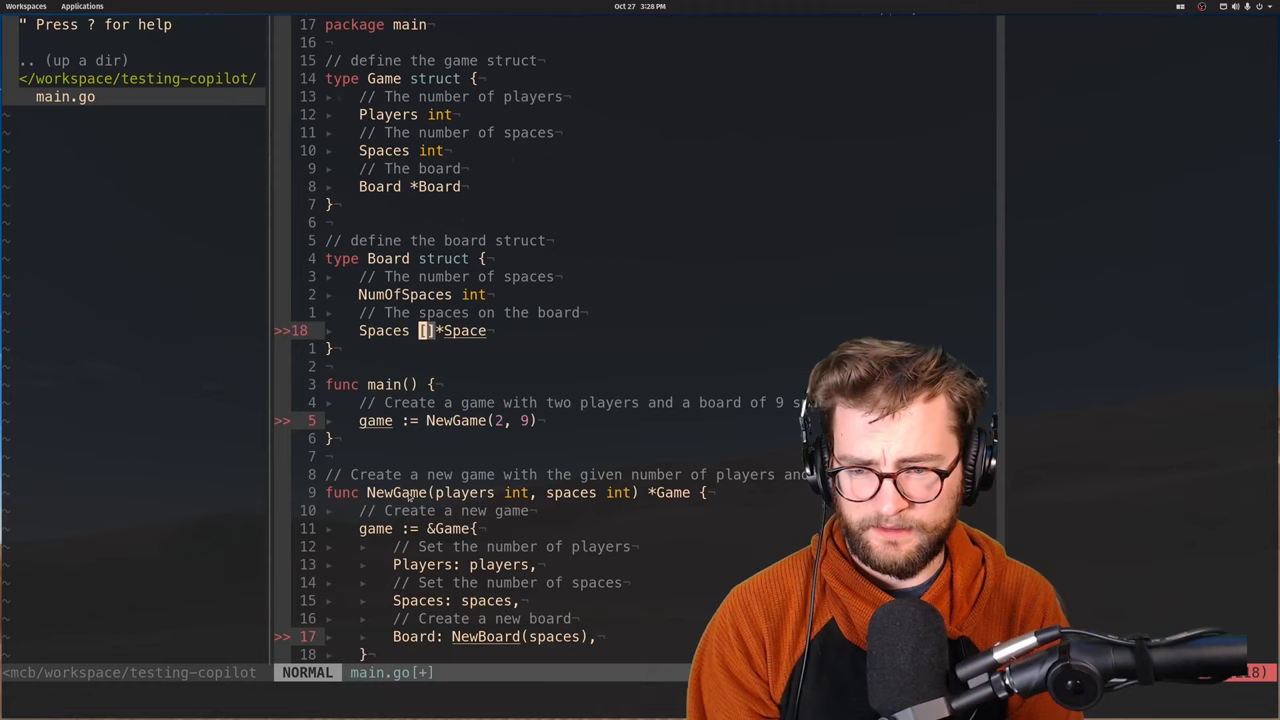
text(// Declare space)
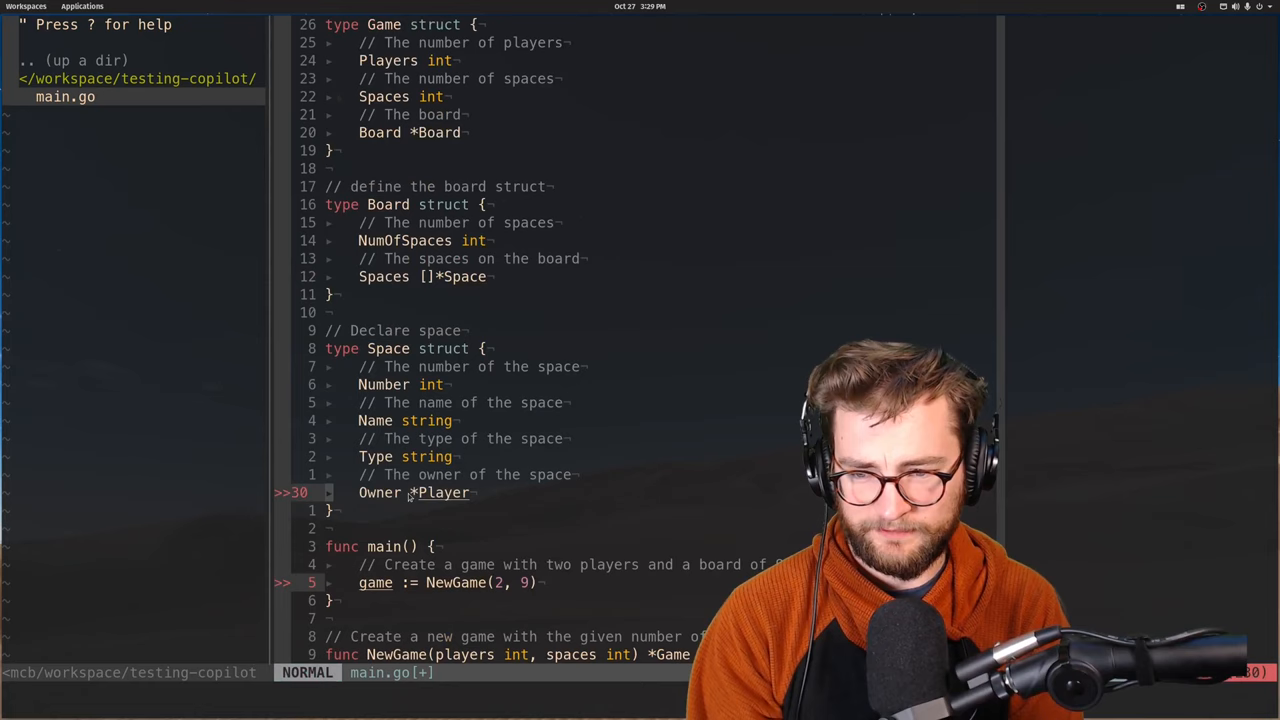
text(// declare player)
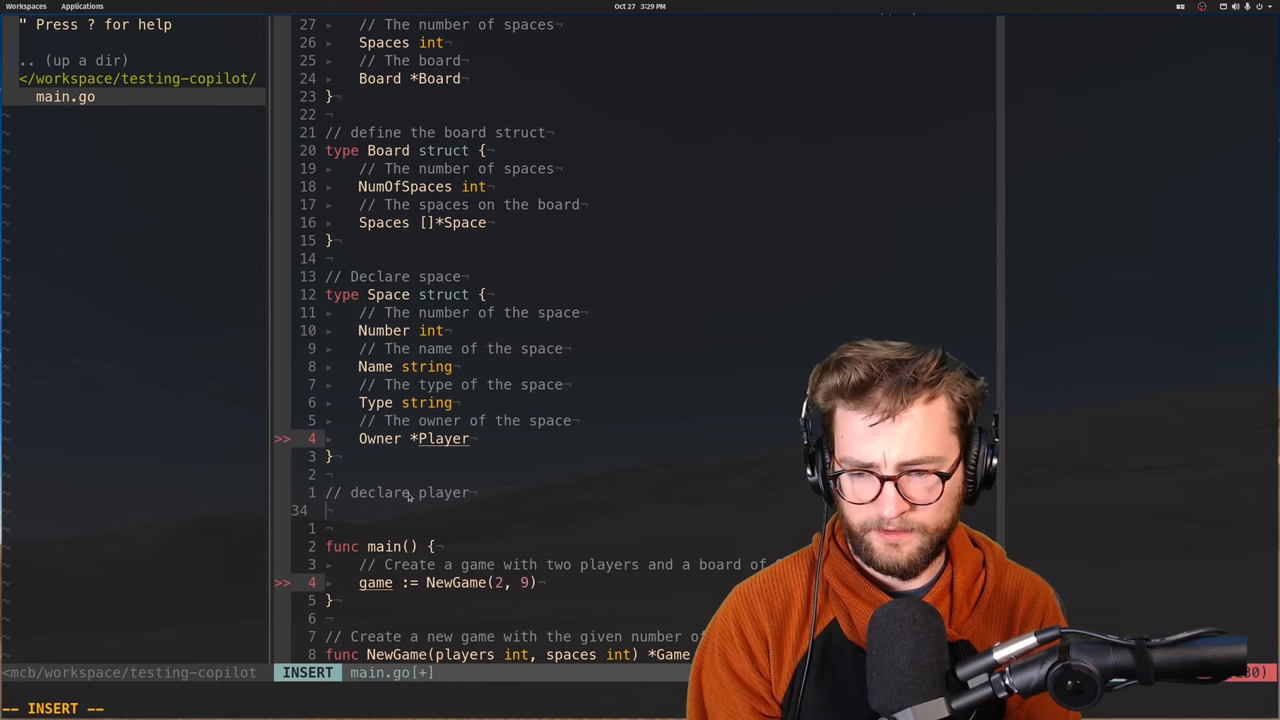
Accept the Player struct with name, number, position, money and properties fields
key(Escape)
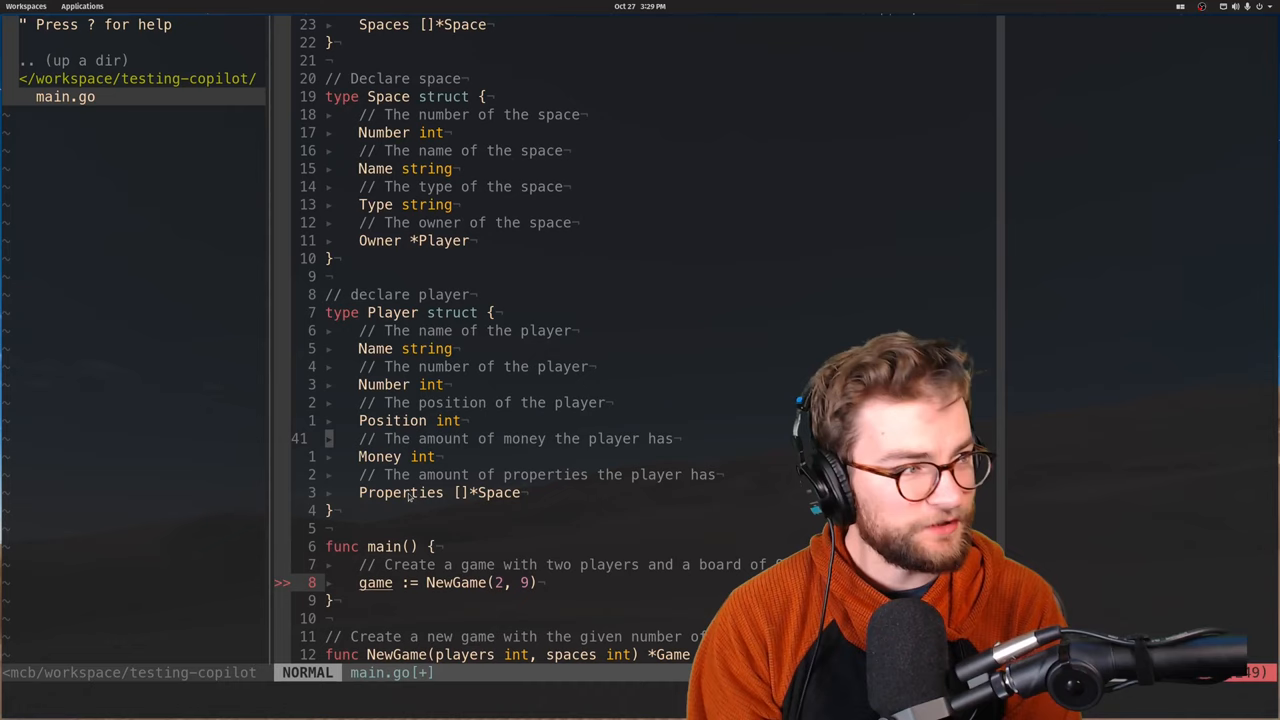
scroll(up, 3)
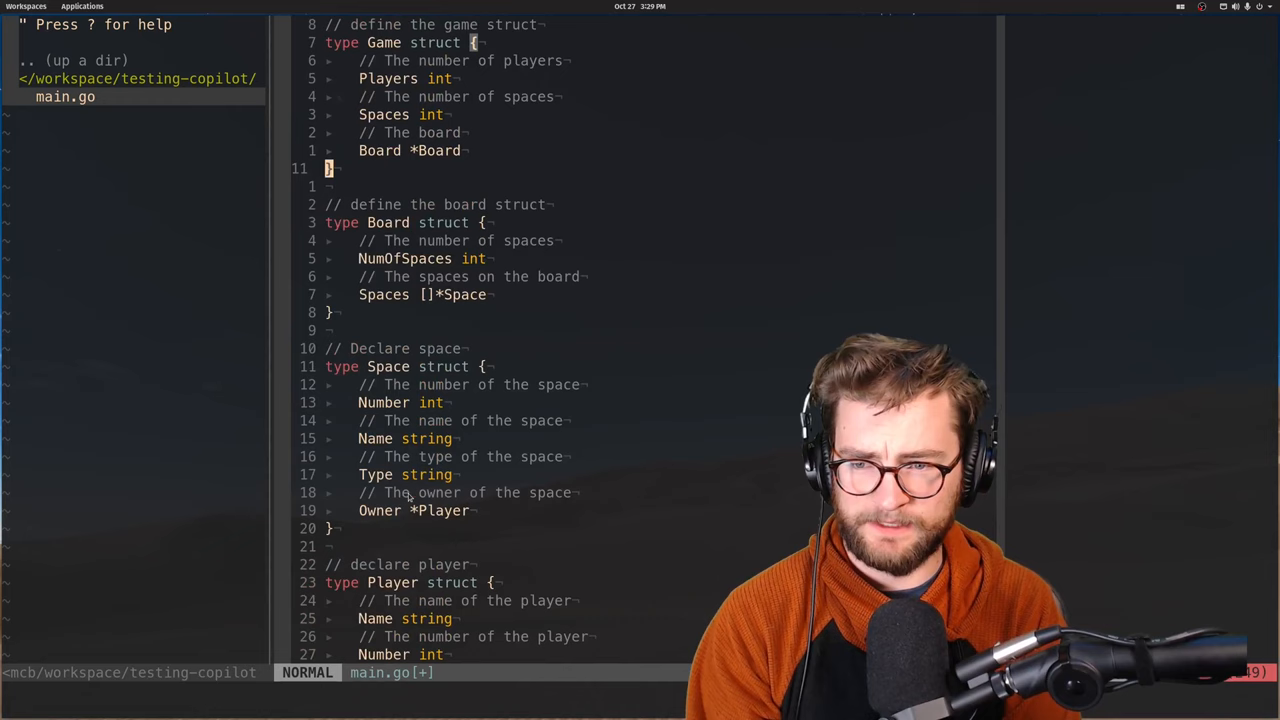
scroll(down, 3)
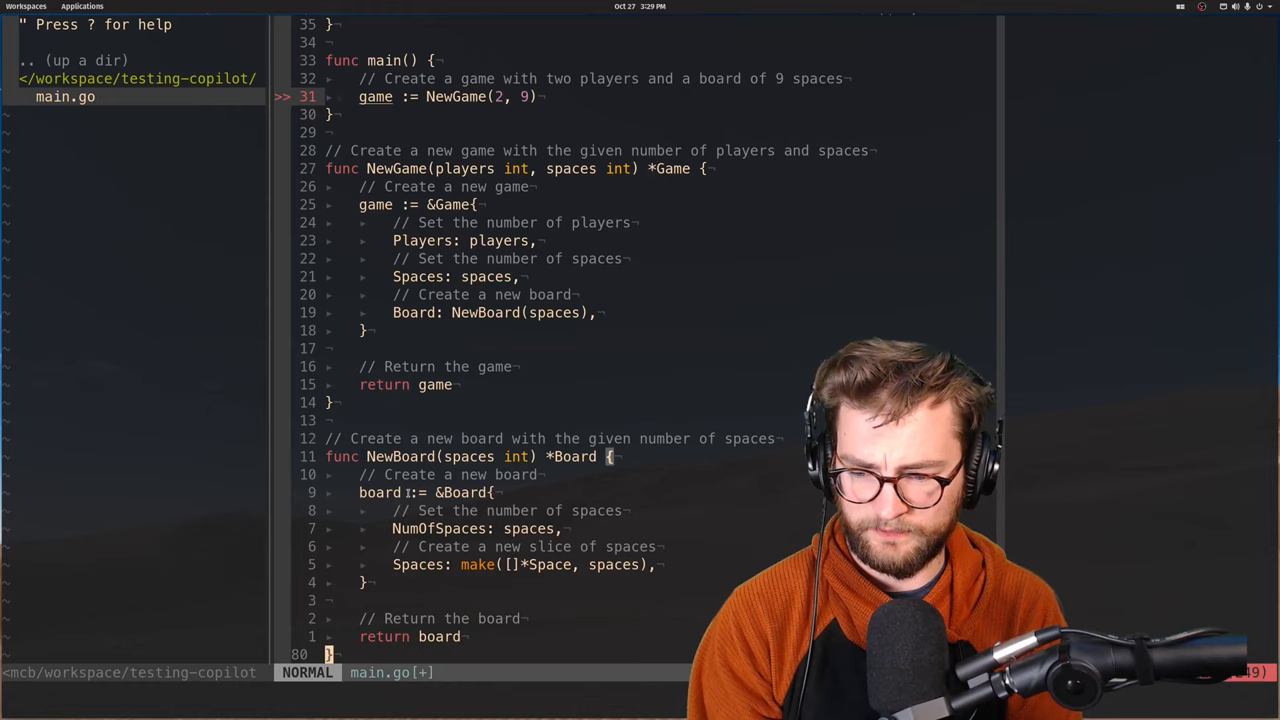
scroll(down, 3)
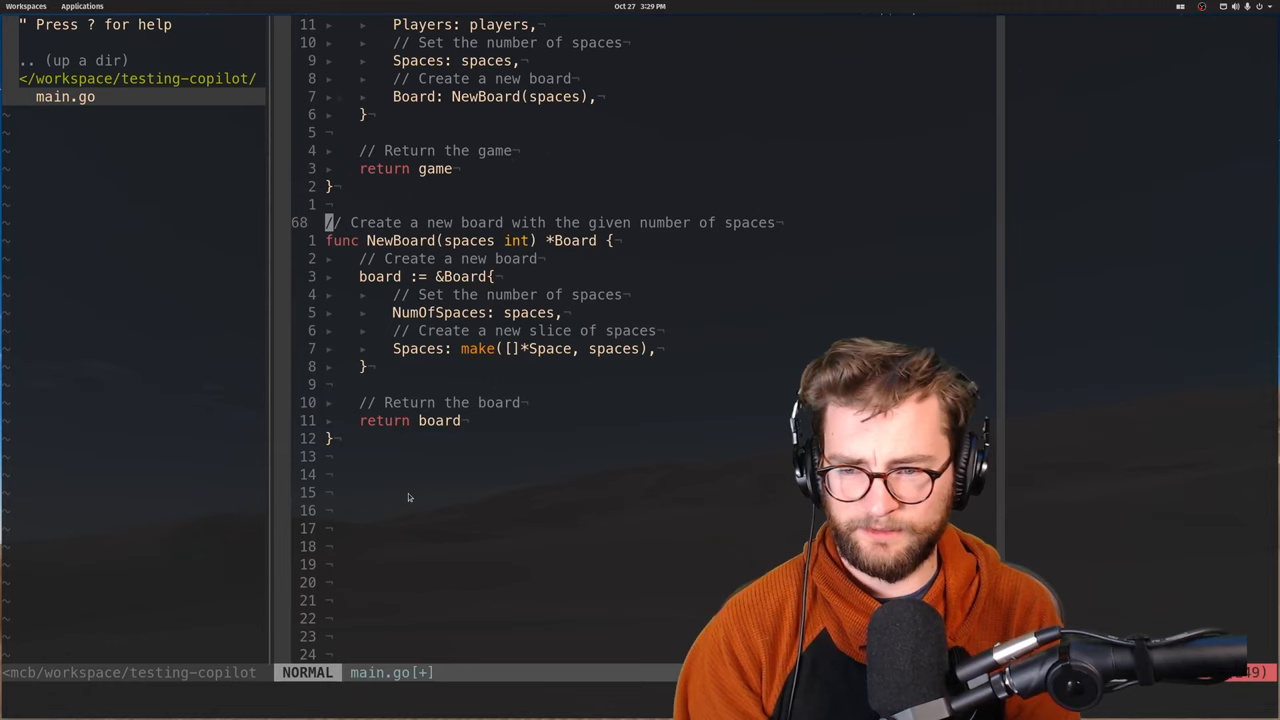
key(v)
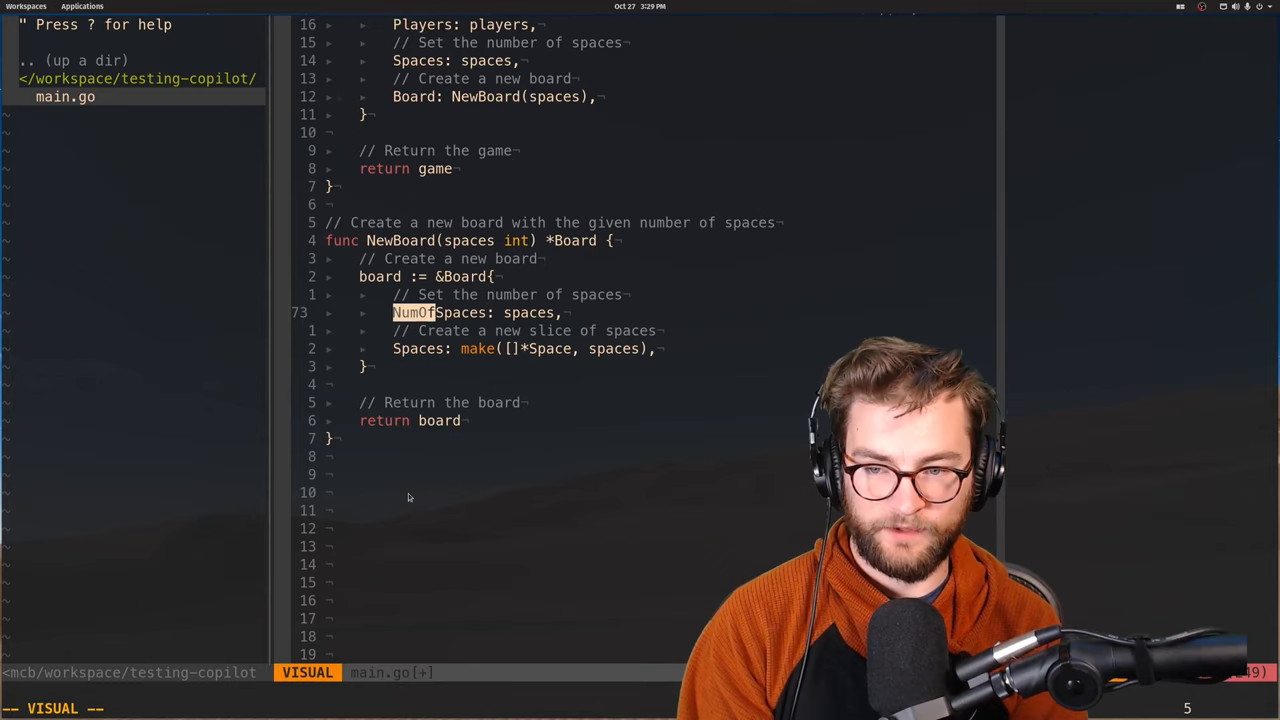
key(Escape)
text(// play the game)
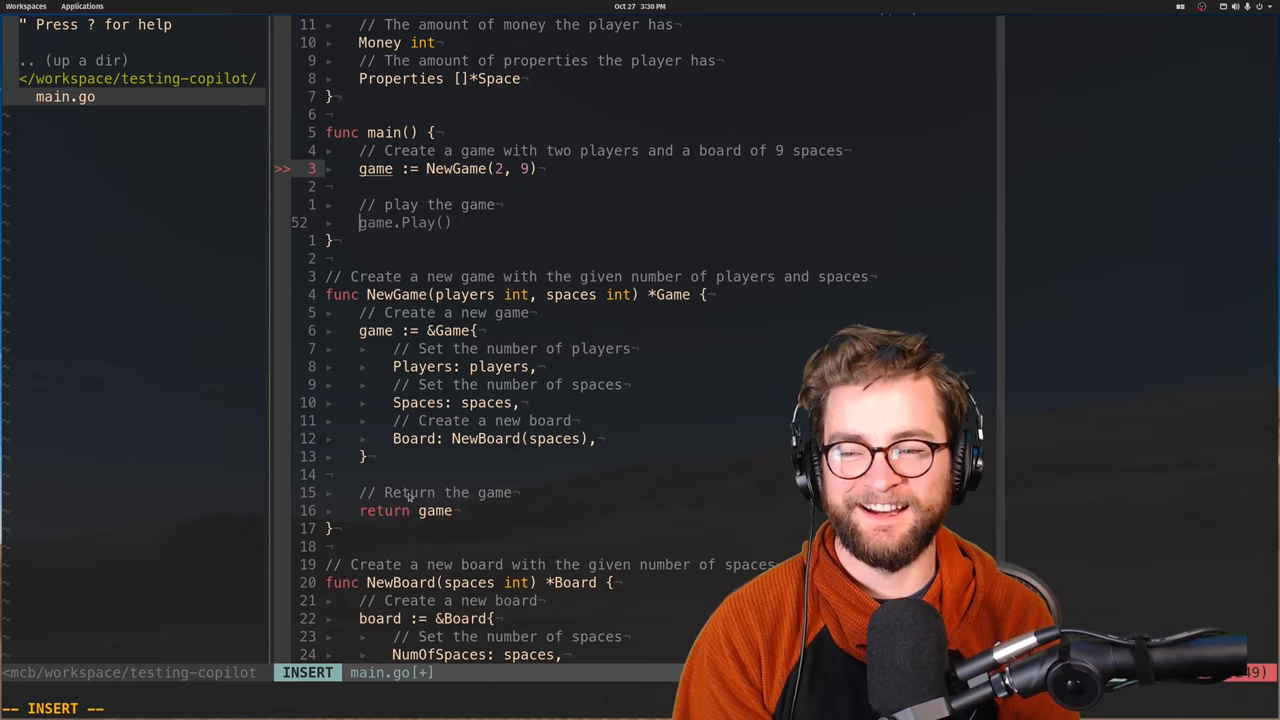
Accept the game.Play() call below the '// play the game' comment
key(Escape)
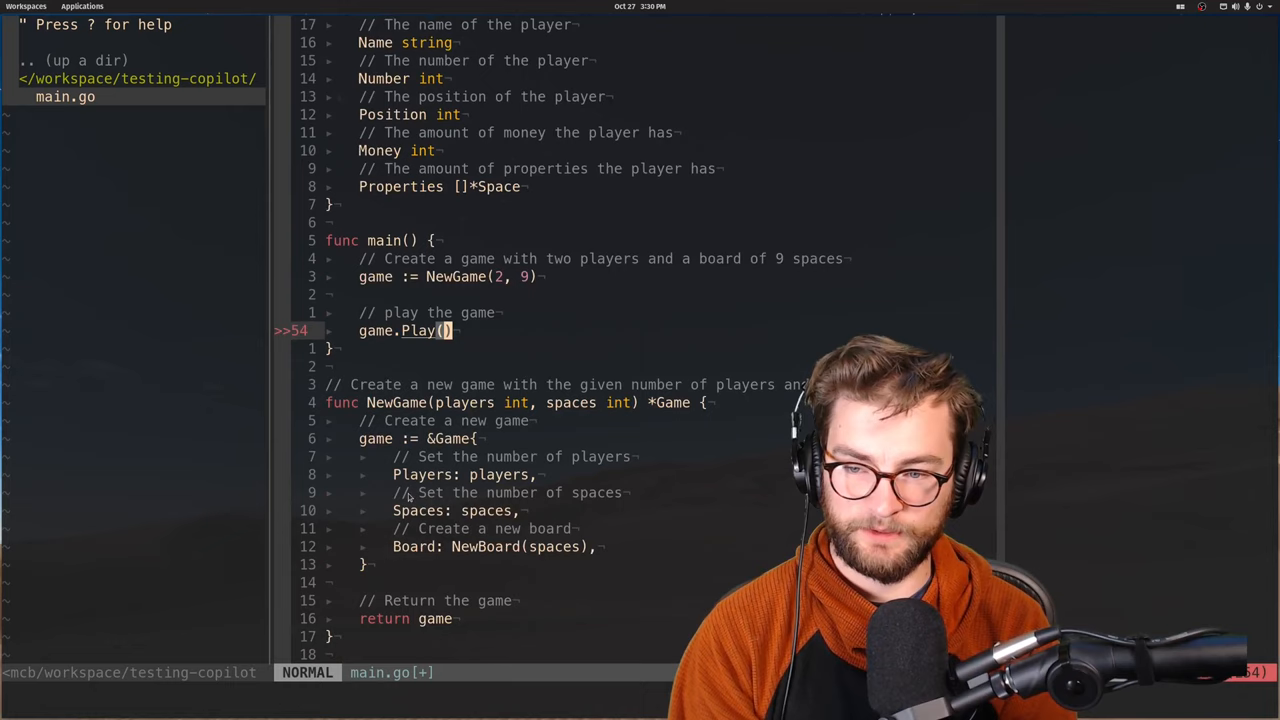
scroll(down, 3)
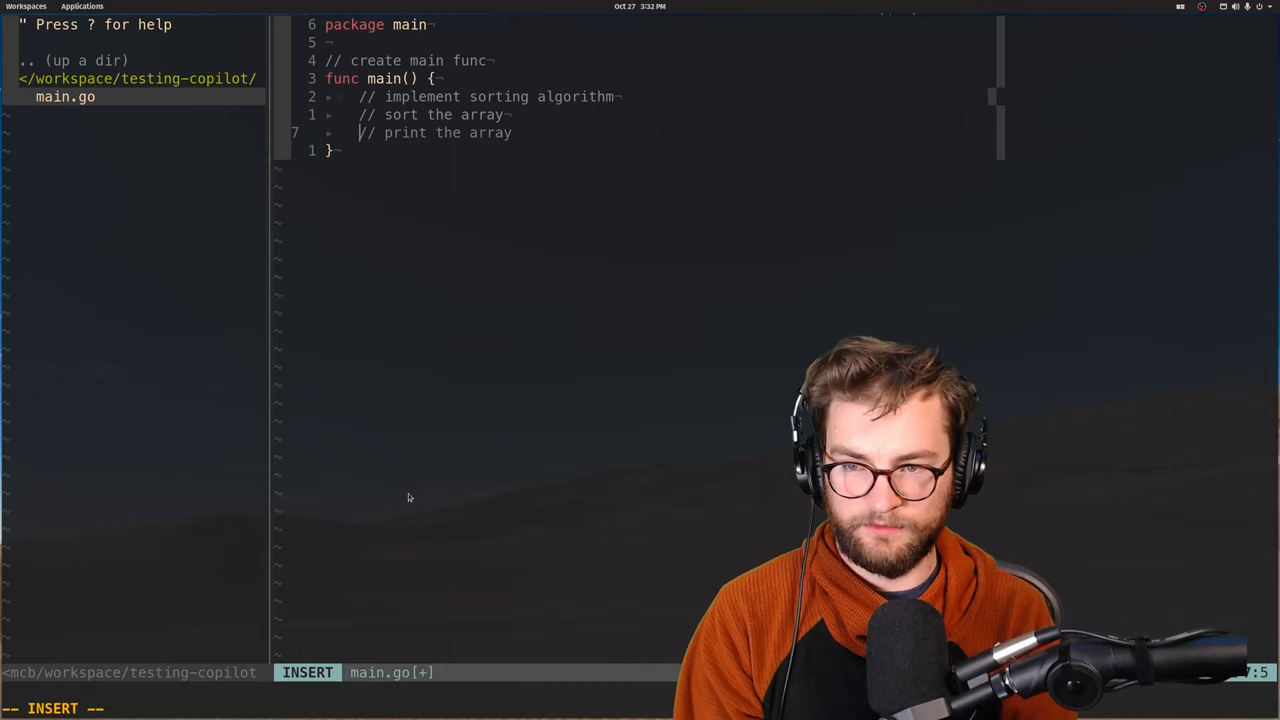
Finish writing the new main with sorting, sort-the-array and print comments
key(Escape)
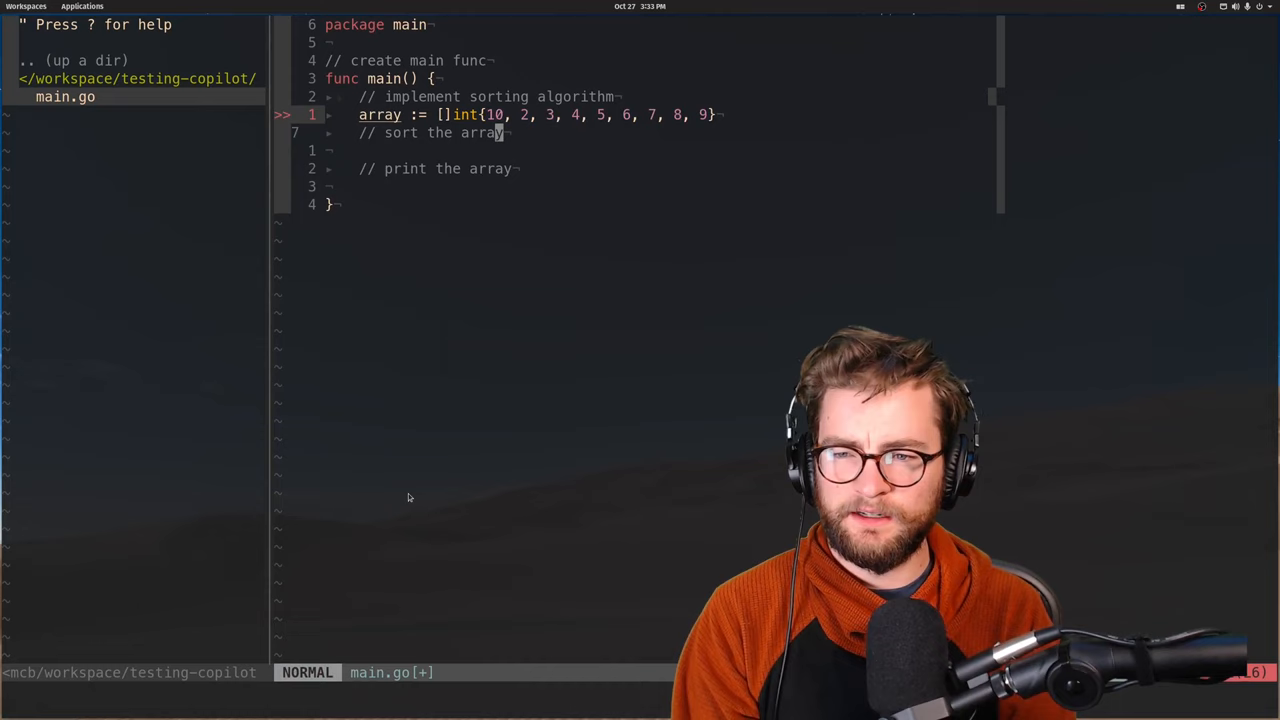
Type sort(array) under the '// sort the array' comment
text(sort(array))
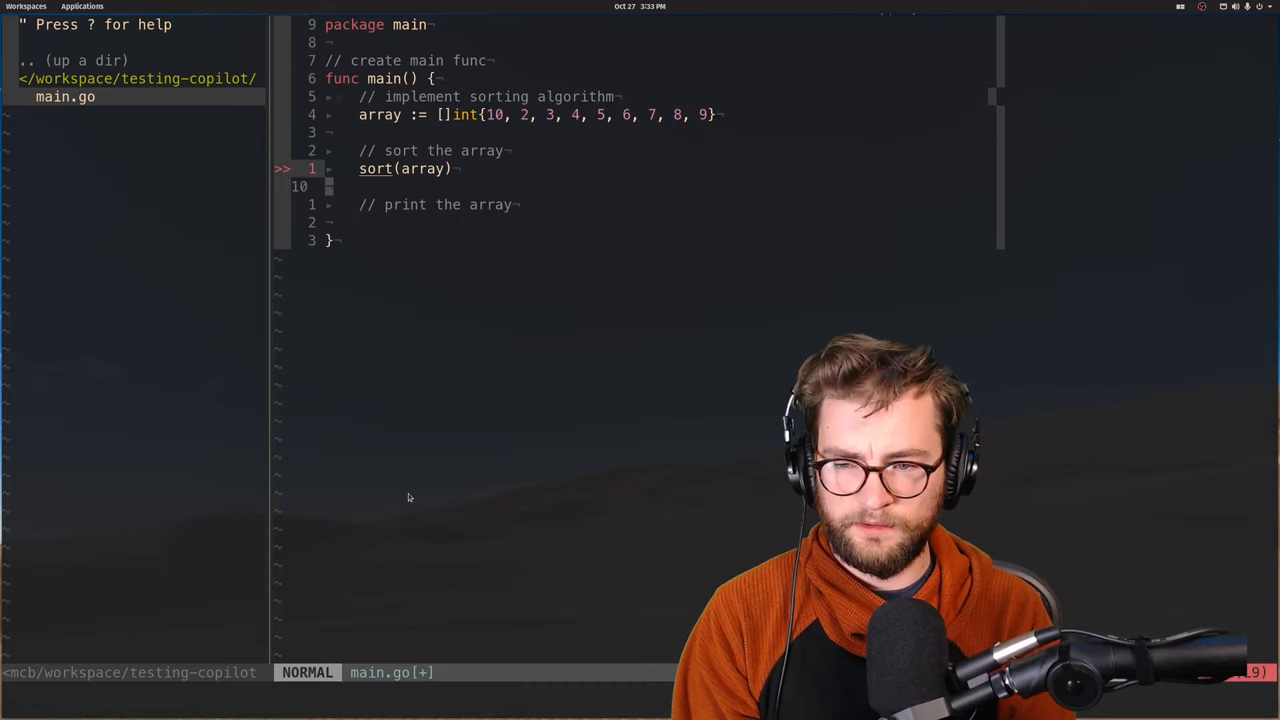
Add a func sort(array []int) []int stub holding a merge-sort comment
text(// define function sort)
text(// implmenet merge sort)
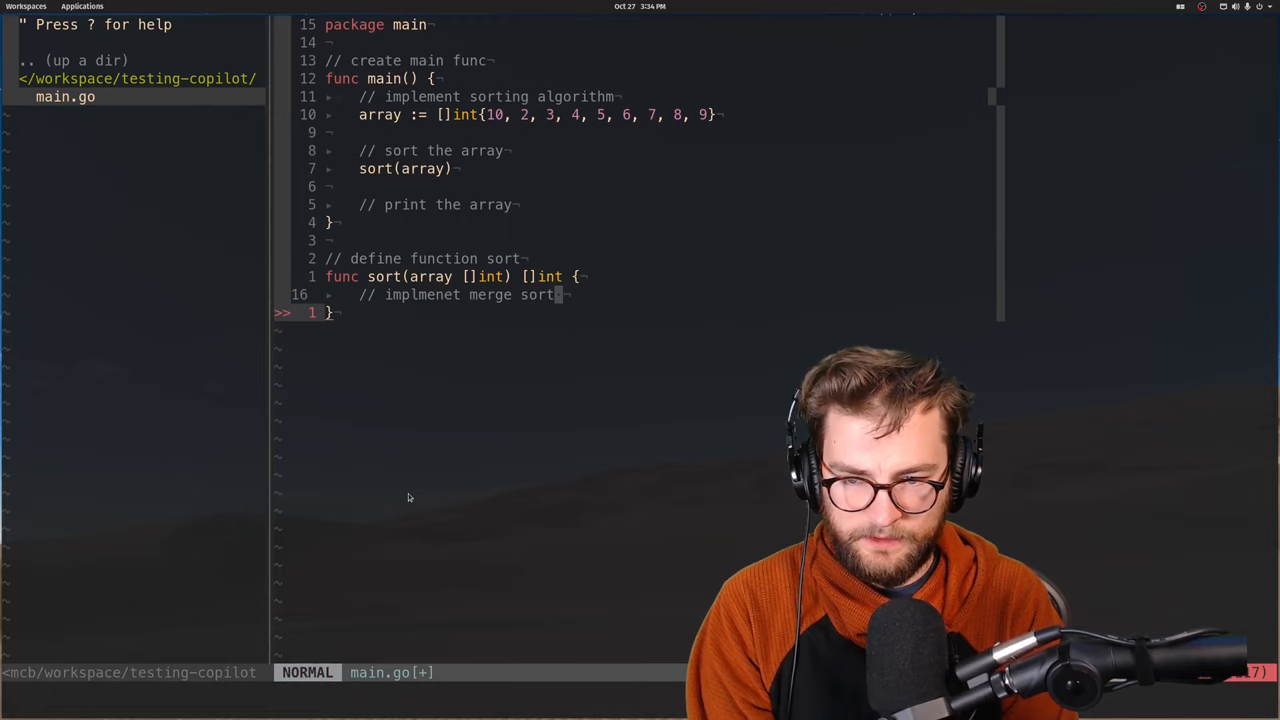
key(i)
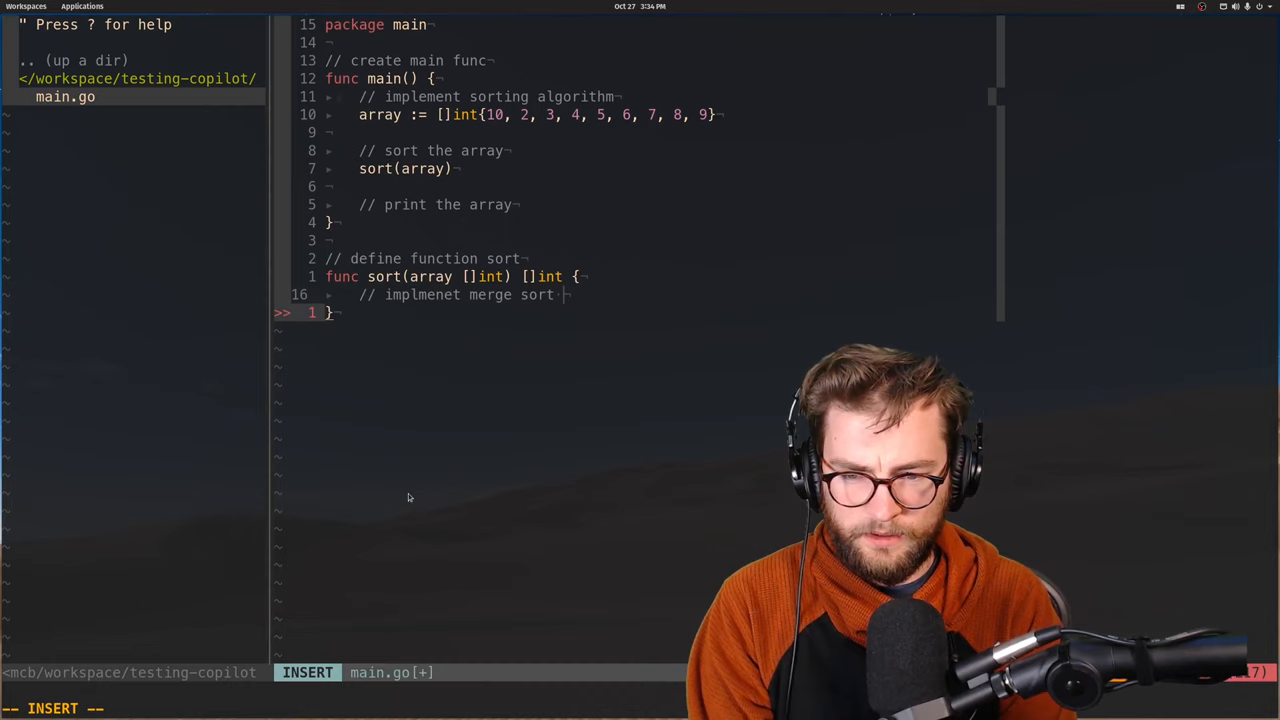